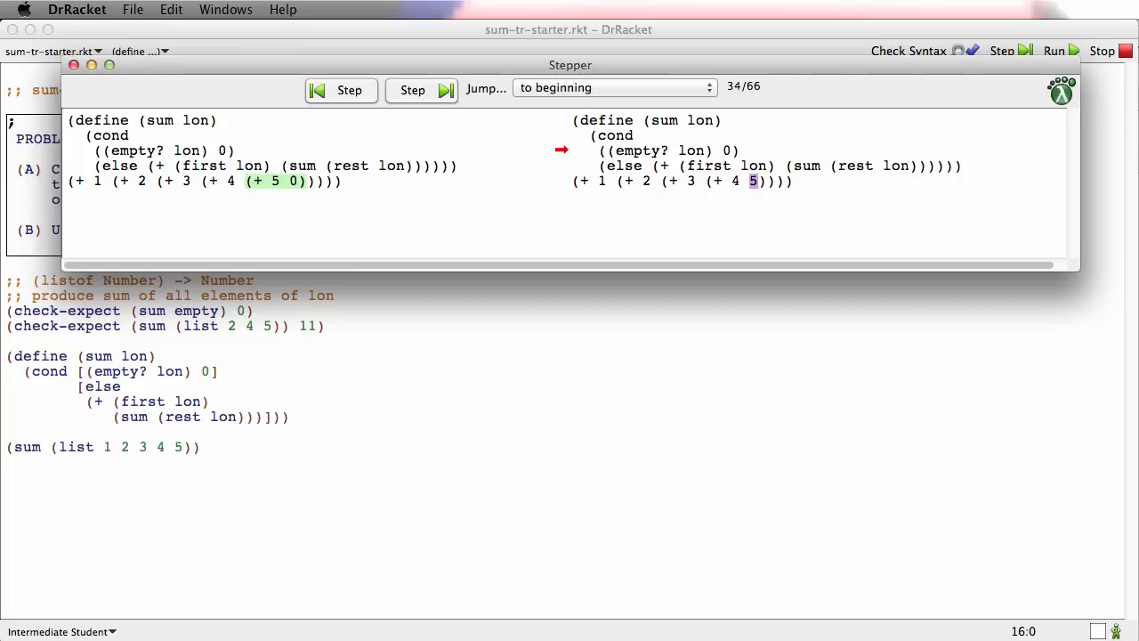
mouse_move(75, 64)
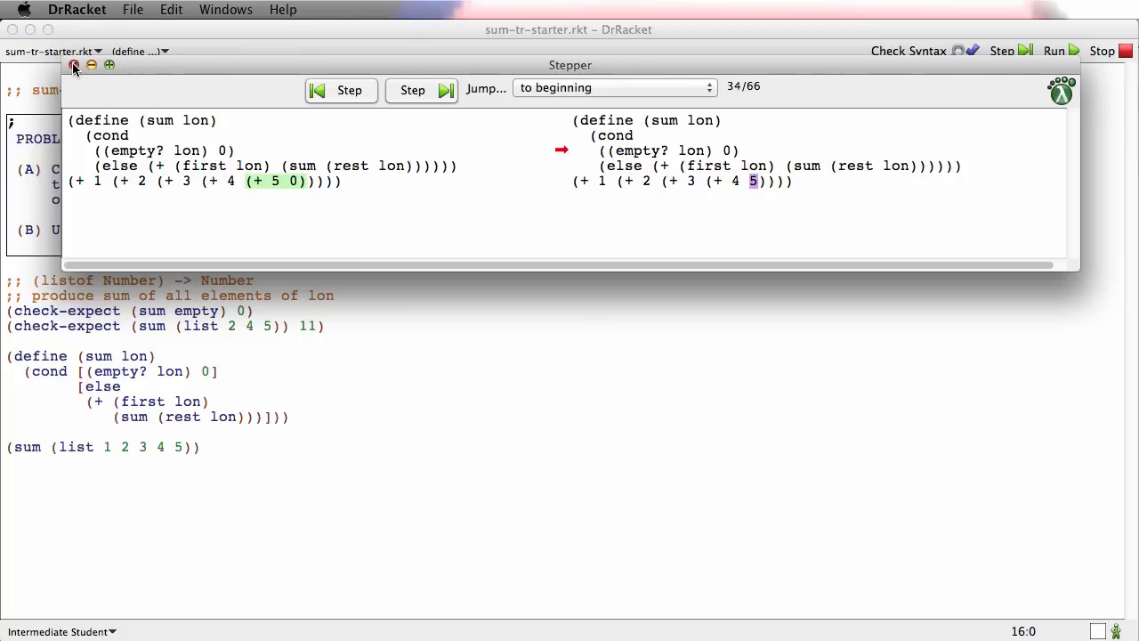
Close the Stepper window and return to the definitions
left_click(75, 64)
type("#;")
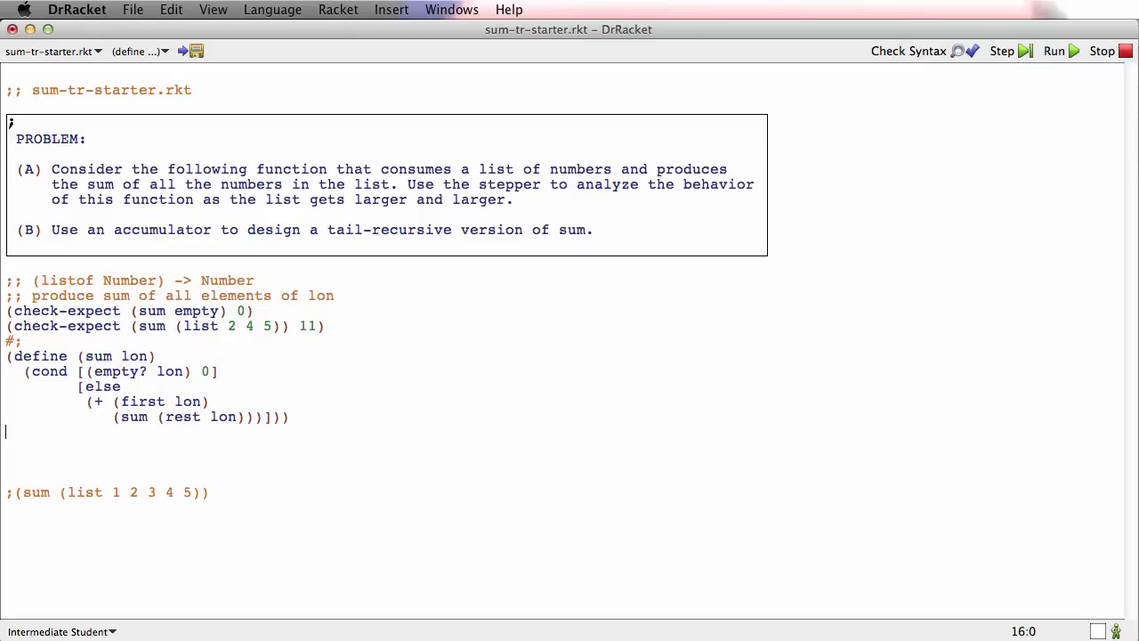
Define (sum lon0) with a local inner sum holding the cond template, ending with (sum lon0)
type("(de")
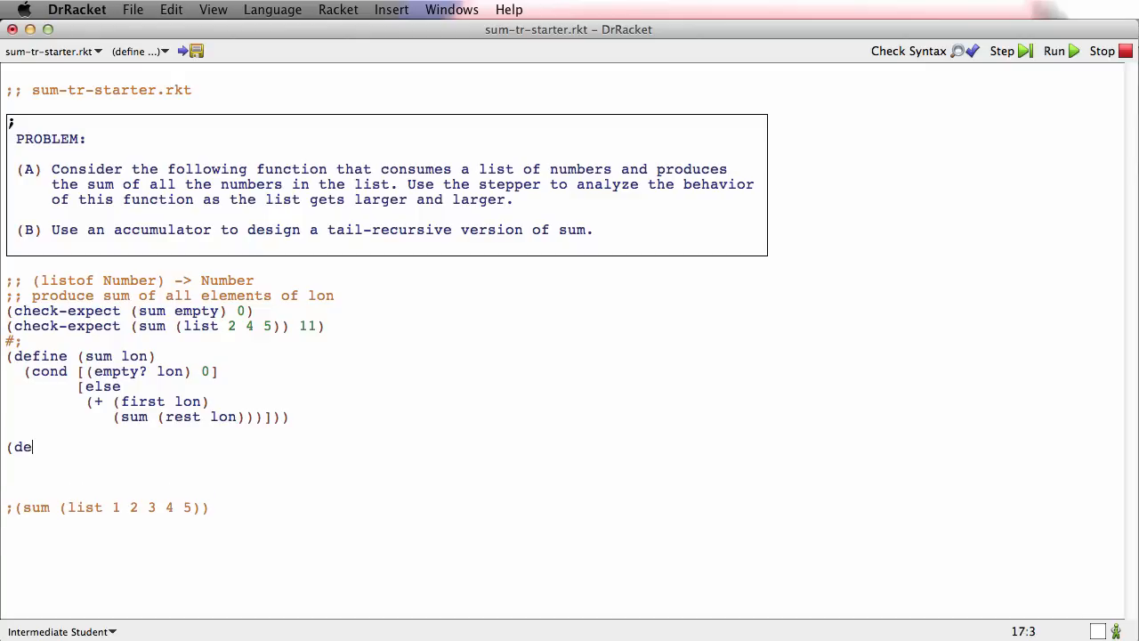
type("fine (sum")
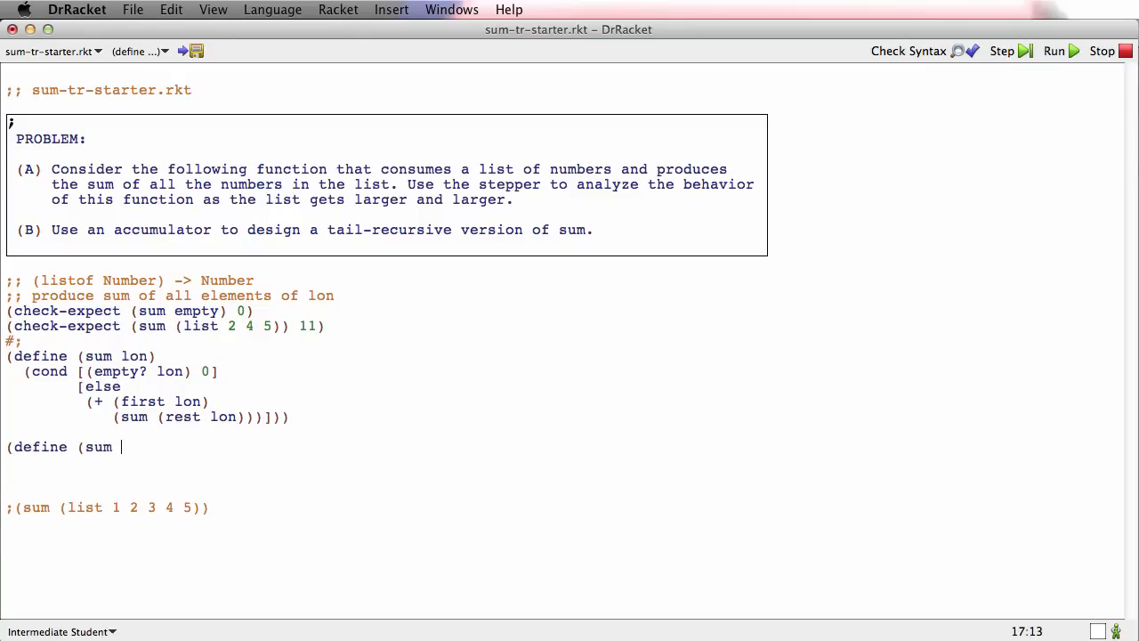
type("lon)")
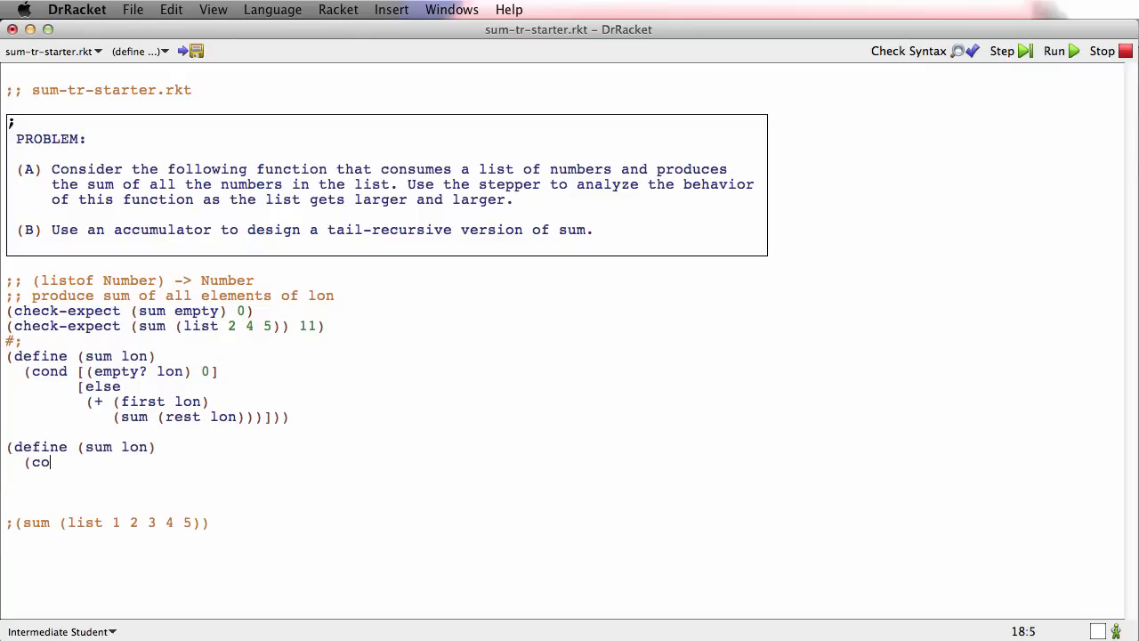
type("nd [(empty? lon) (...")
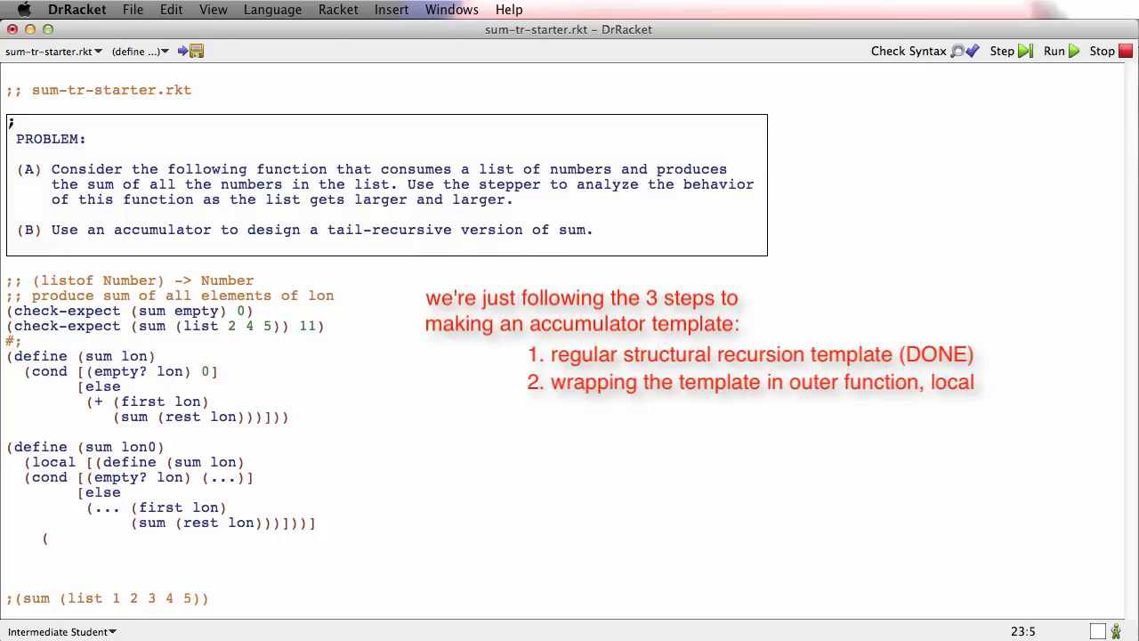
type("(sum lon0)")
type(";; acc")
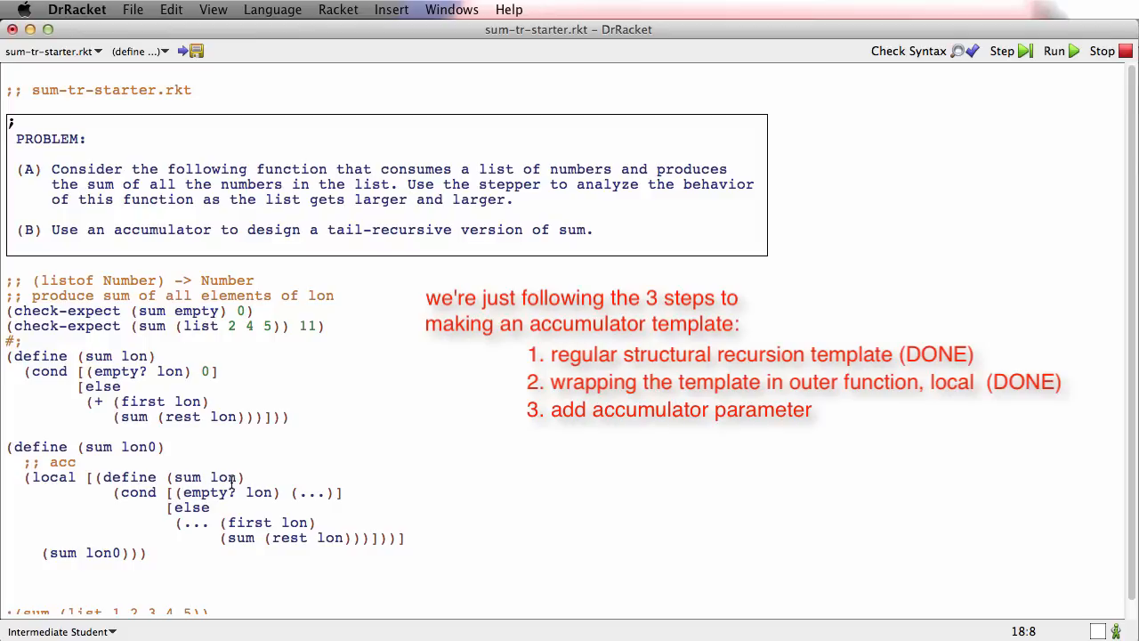
Add an ;; acc: comment and thread acc through the inner sum's parameters, branches and recursive call
type(":")
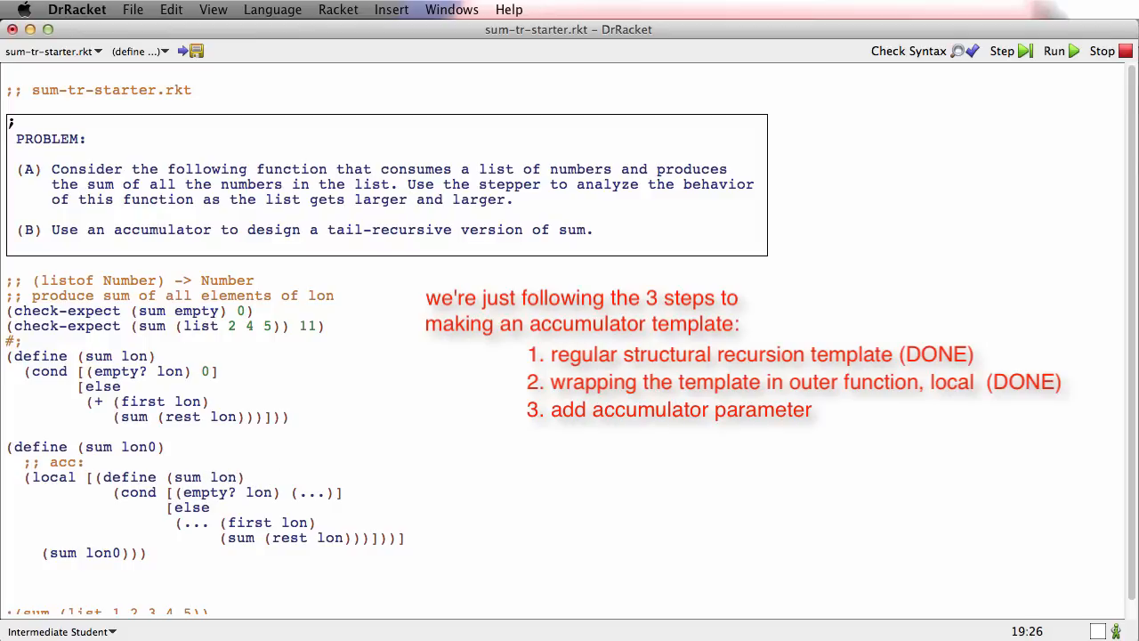
type("acc")
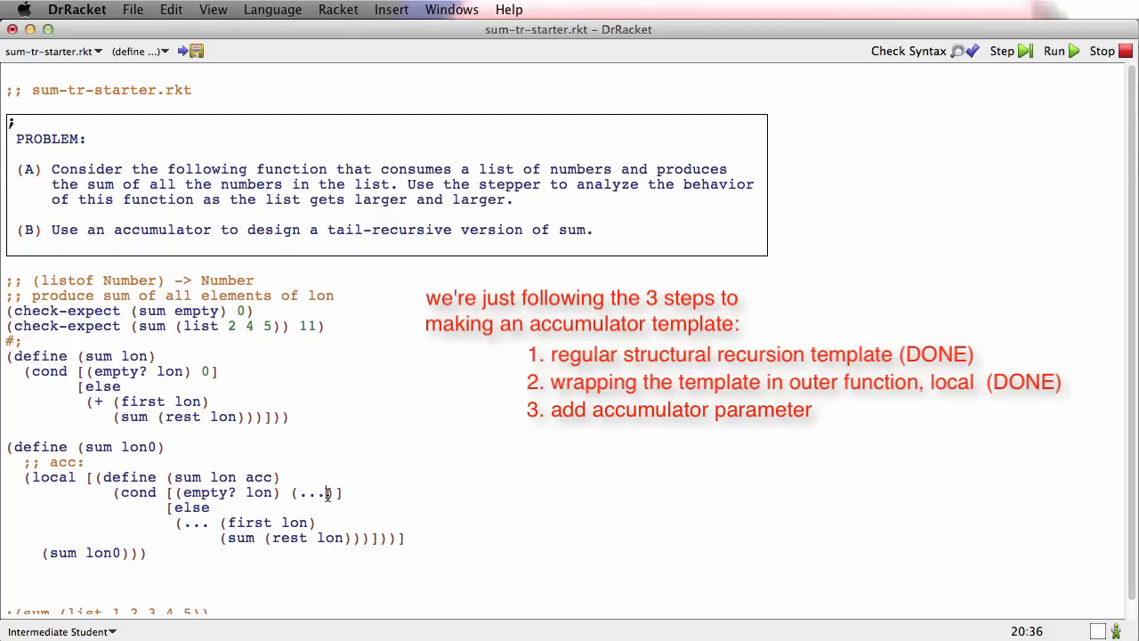
type("acc")
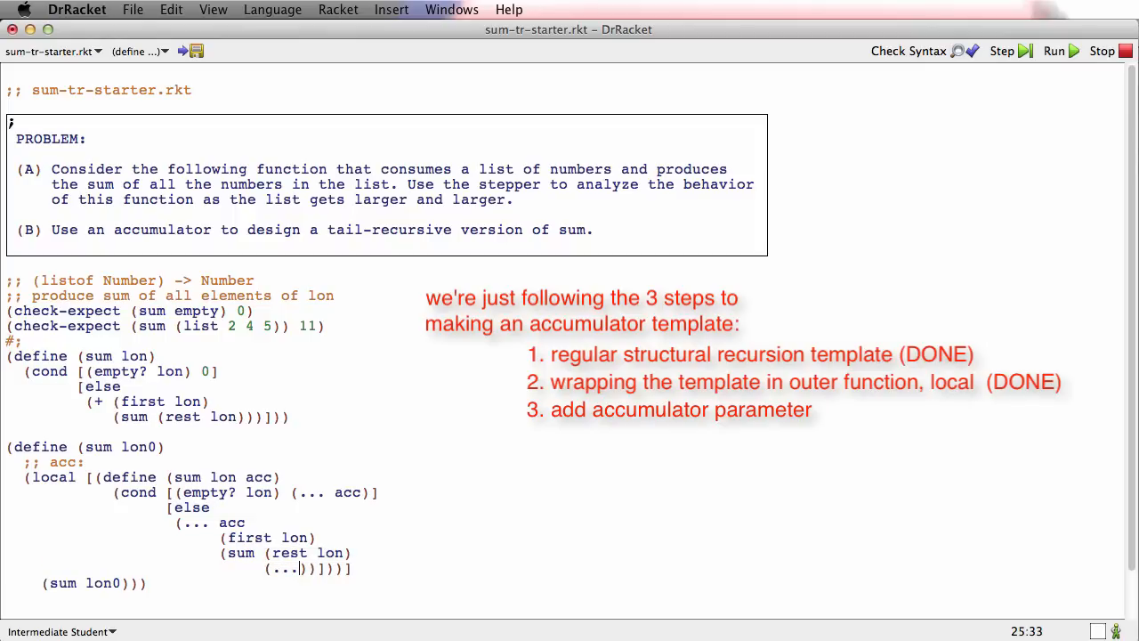
type("acc")
left_click(92, 582)
type(" ...")
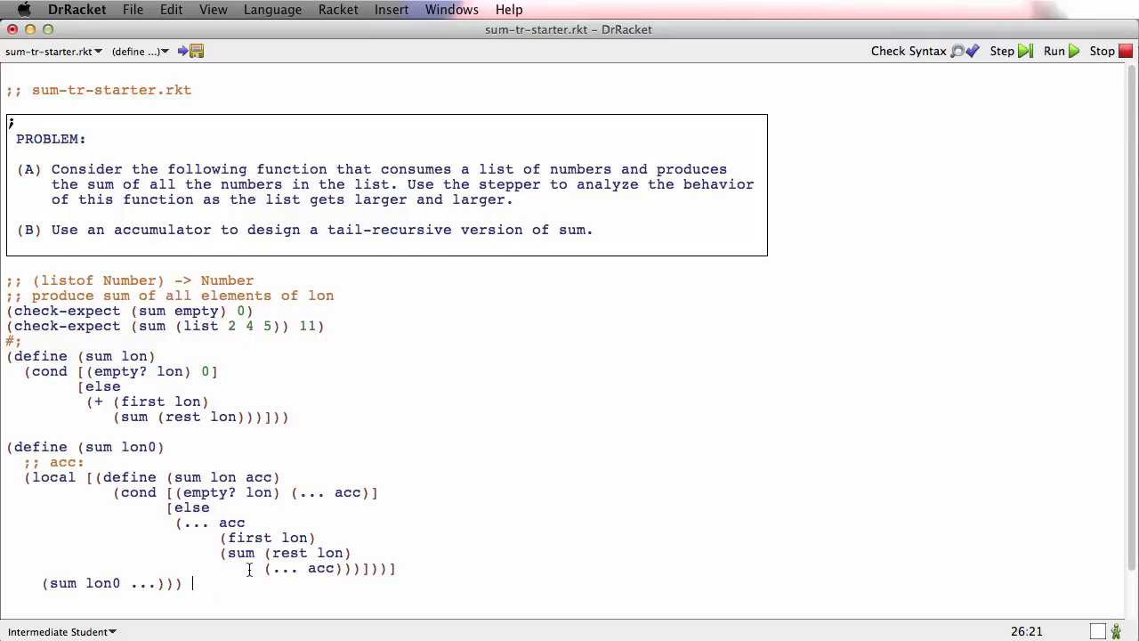
mouse_move(161, 520)
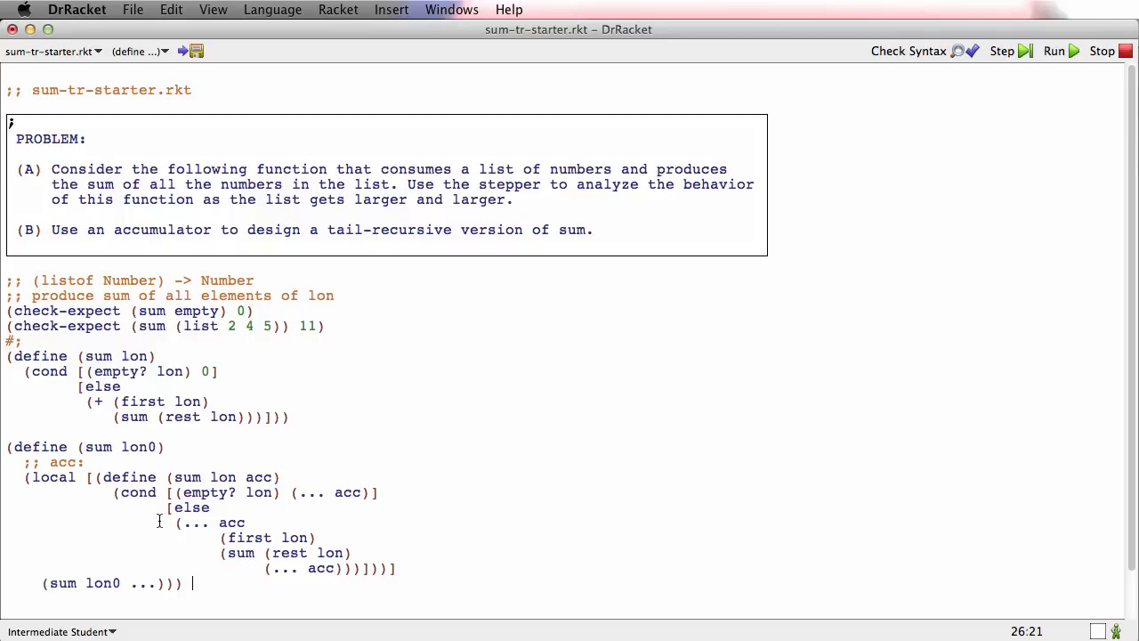
Comment out the else branch's (... acc and (first lon) lines, leaving the recursive call as the result
left_click_drag(174, 523, 317, 537)
type(";;")
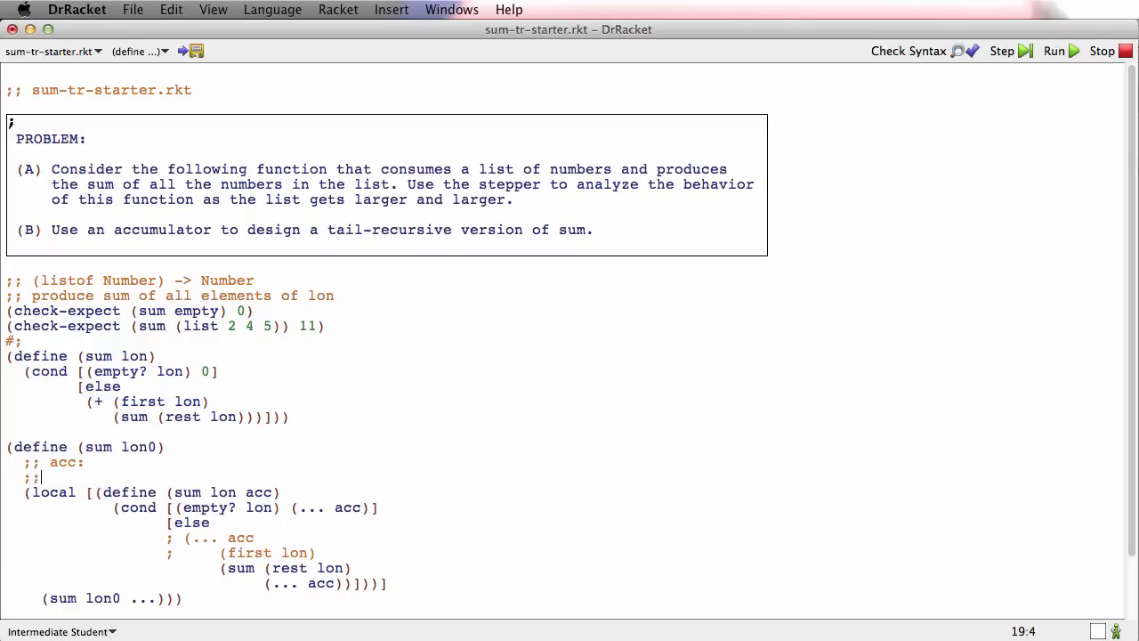
Write the acc example table as commented sum calls on (list 2 3 4 5) shrinking to empty
type("(sum")
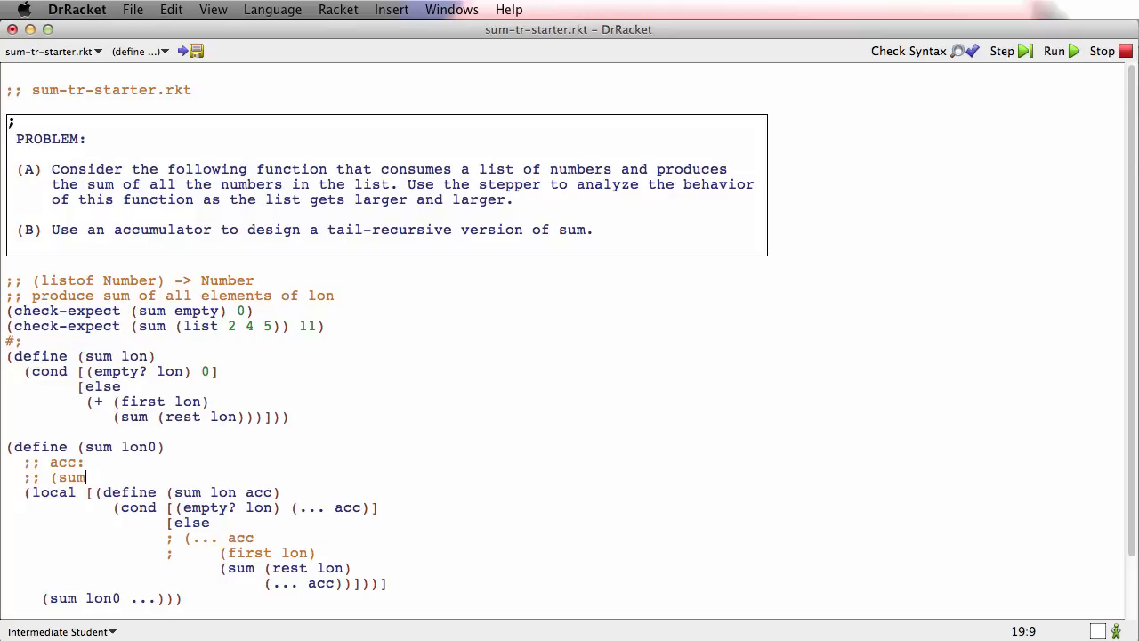
type("(list 2 3 4")
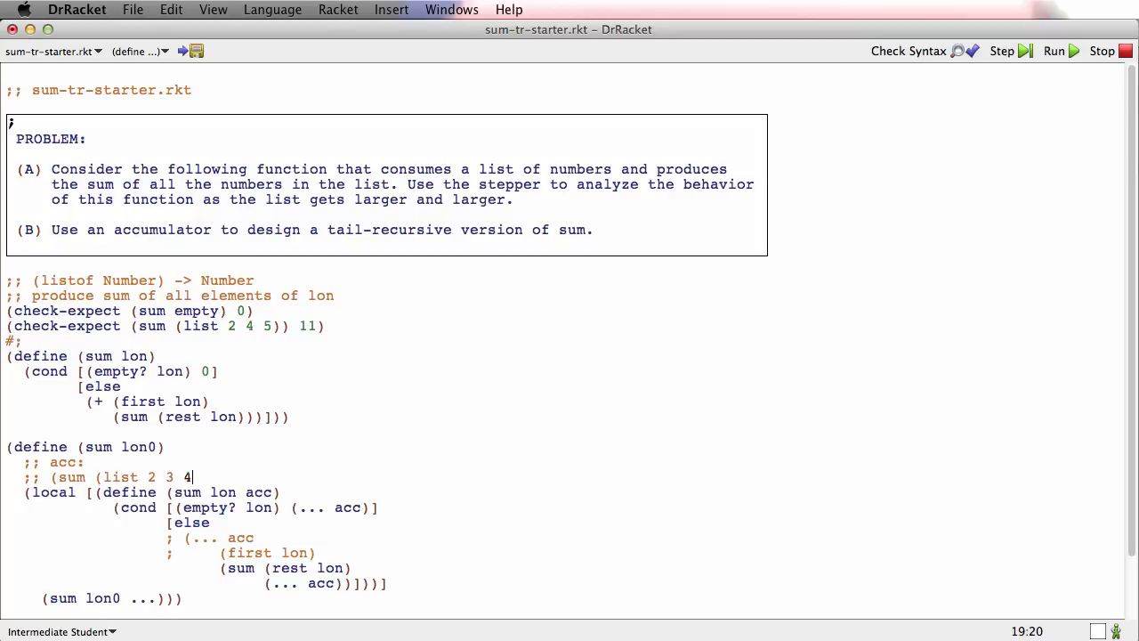
key("Backspace")
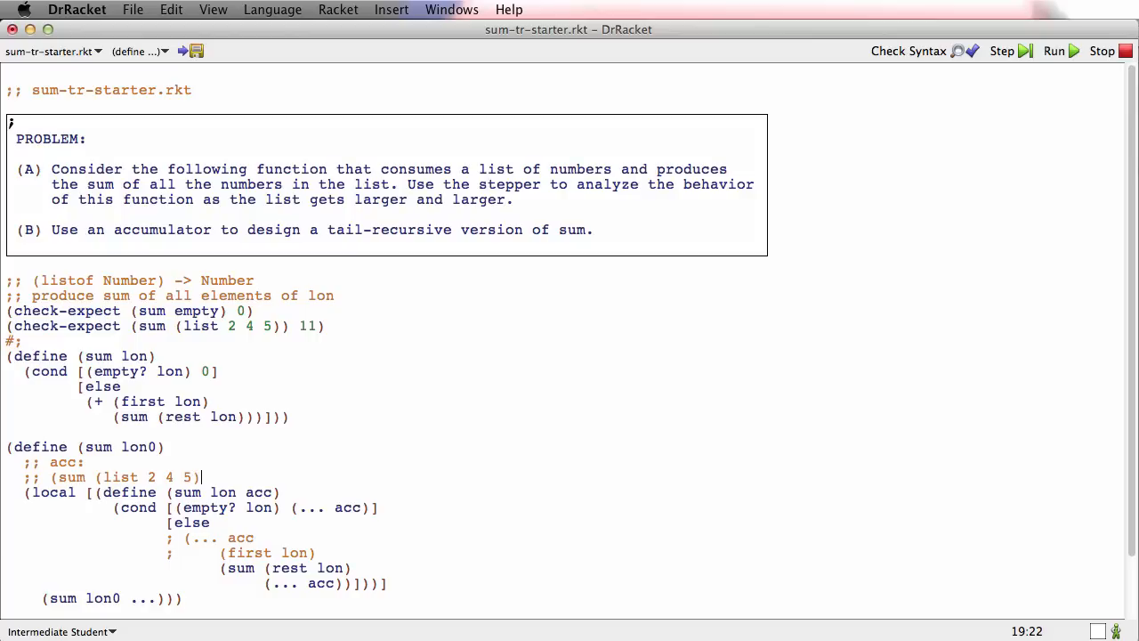
key("enter")
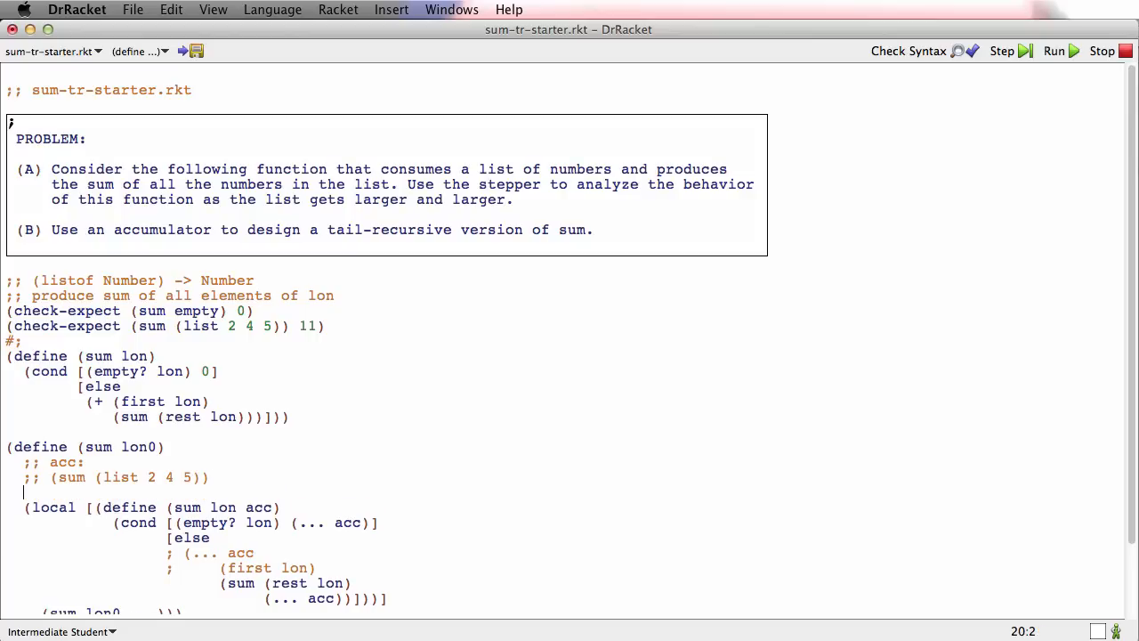
type(";;")
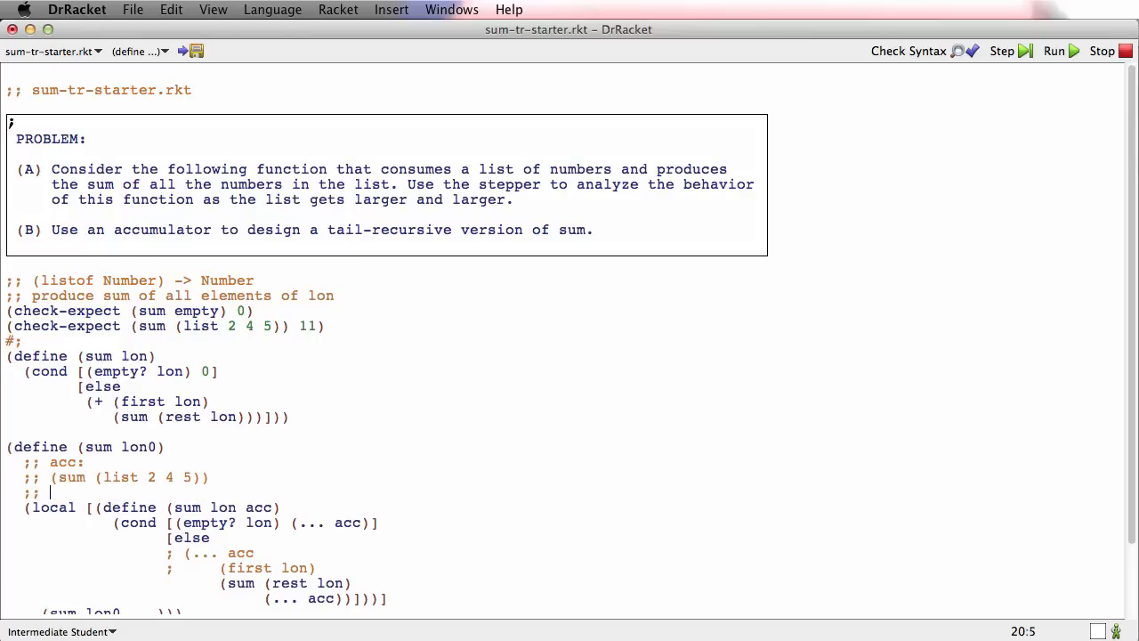
type("(sum (list")
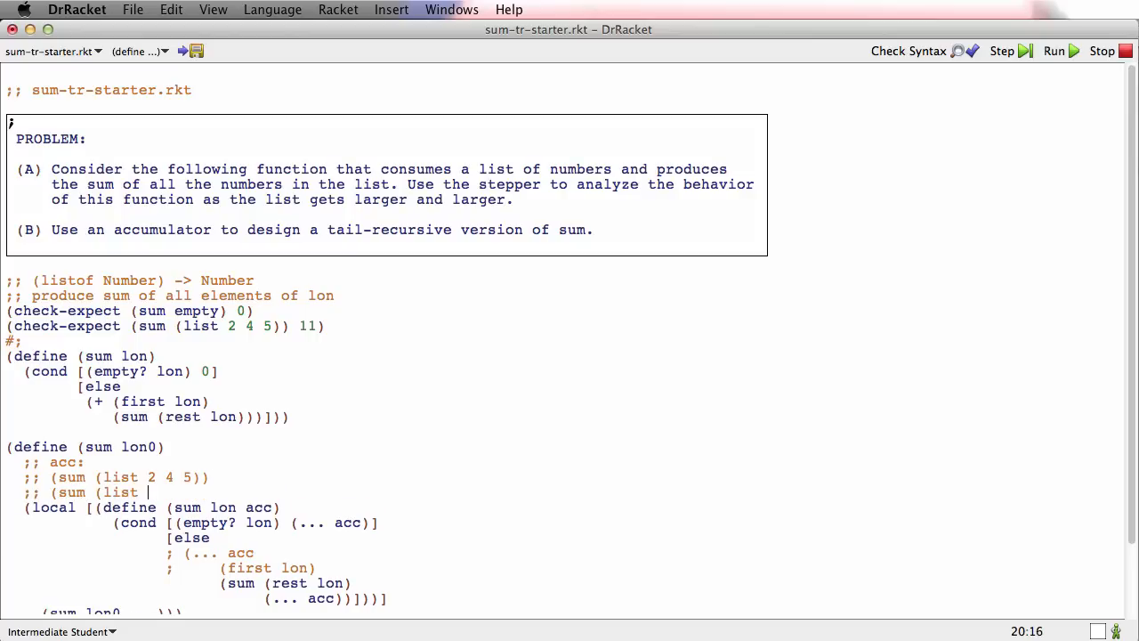
type("2 4 5) ???")
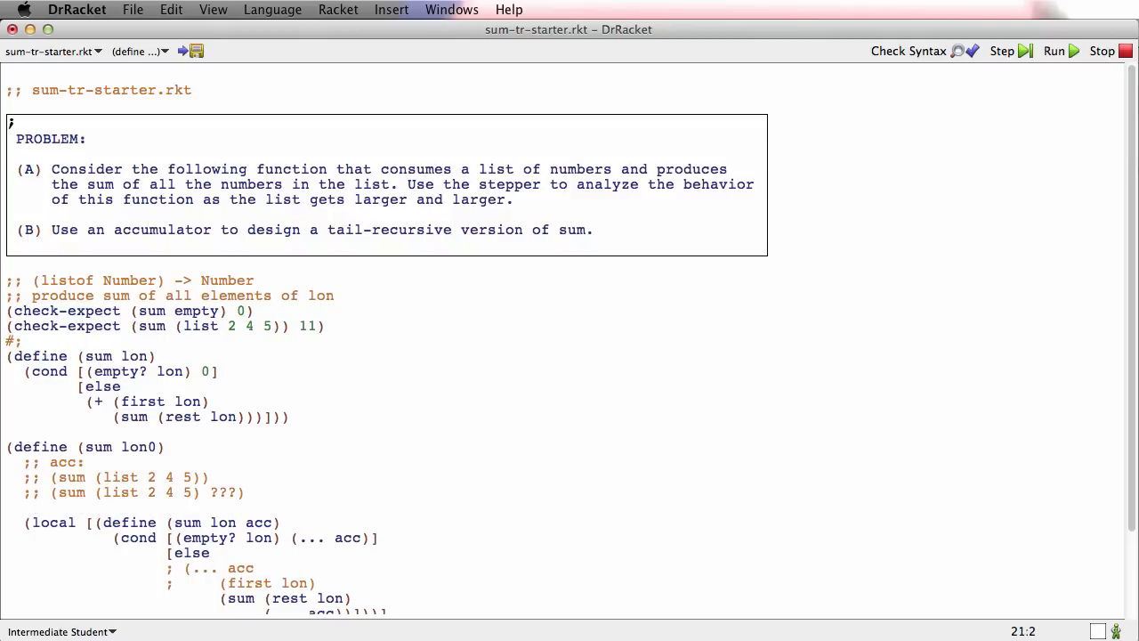
left_click(210, 477)
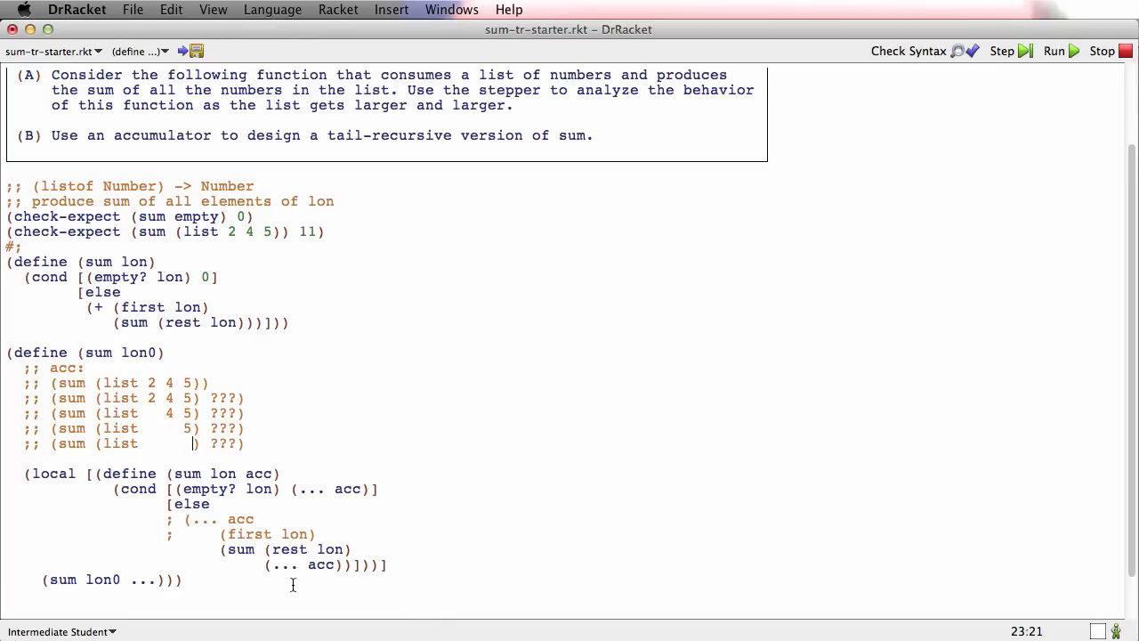
mouse_move(178, 516)
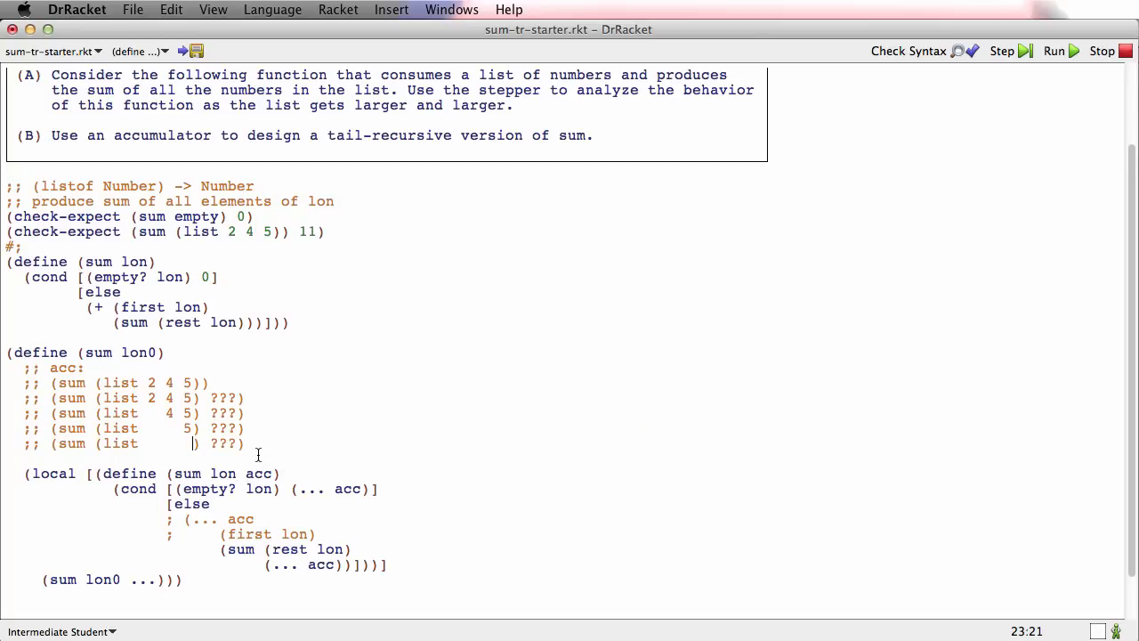
Fill the ??? placeholders with accumulated values 0, 2, 6 and 11
key("Backspace")
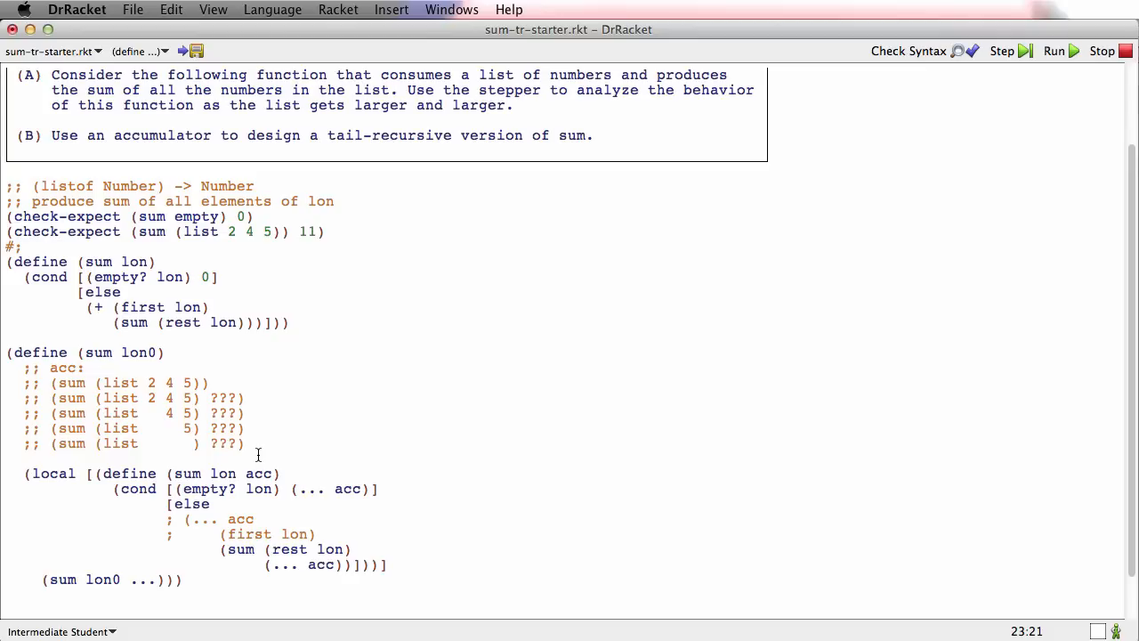
double_click(222, 443)
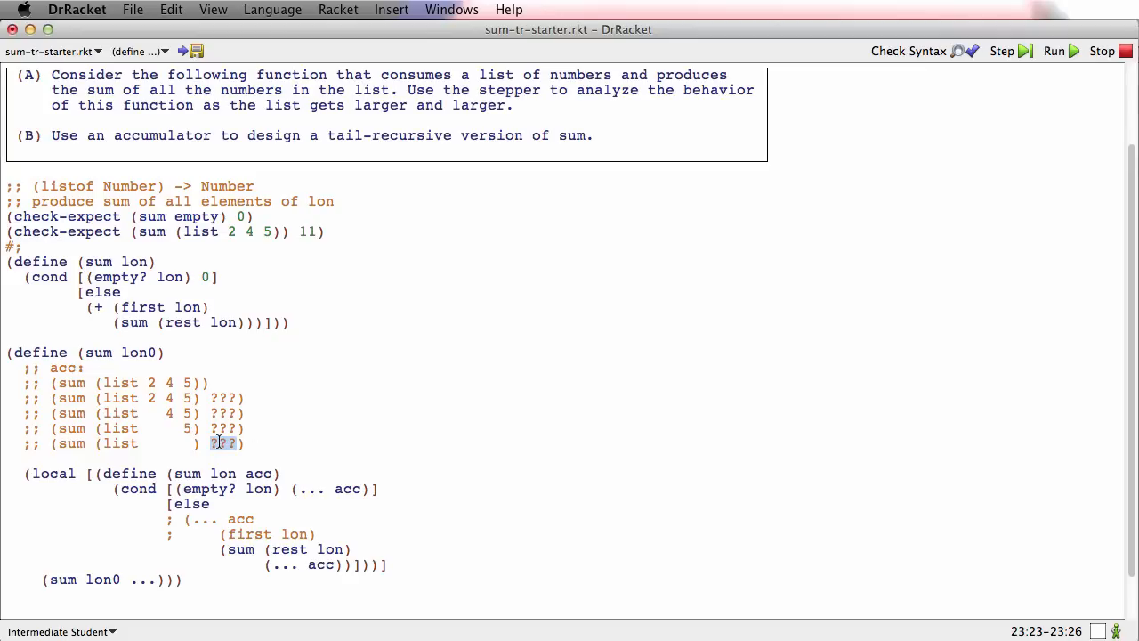
type("11")
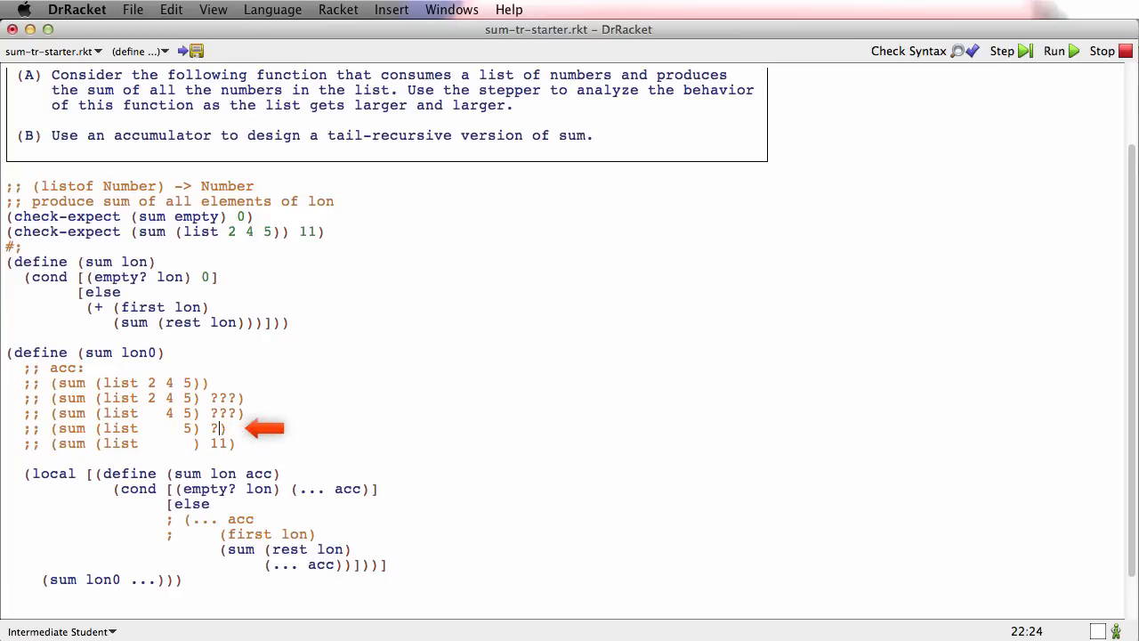
type("6")
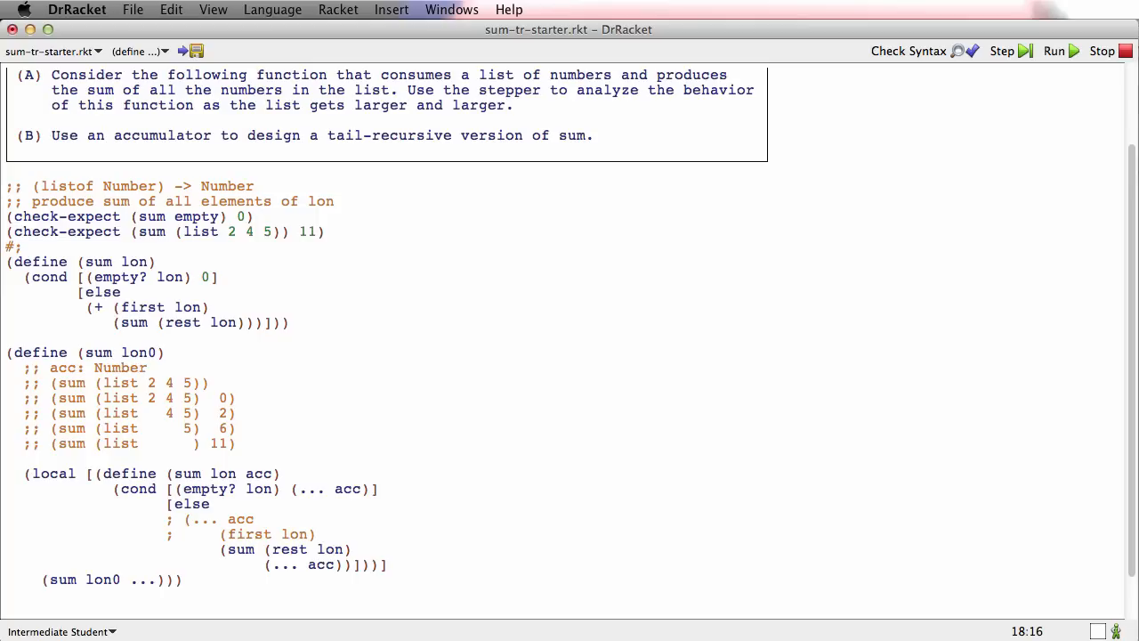
Describe acc as '; the sum of the elements of lon0 seen so far'
type(";")
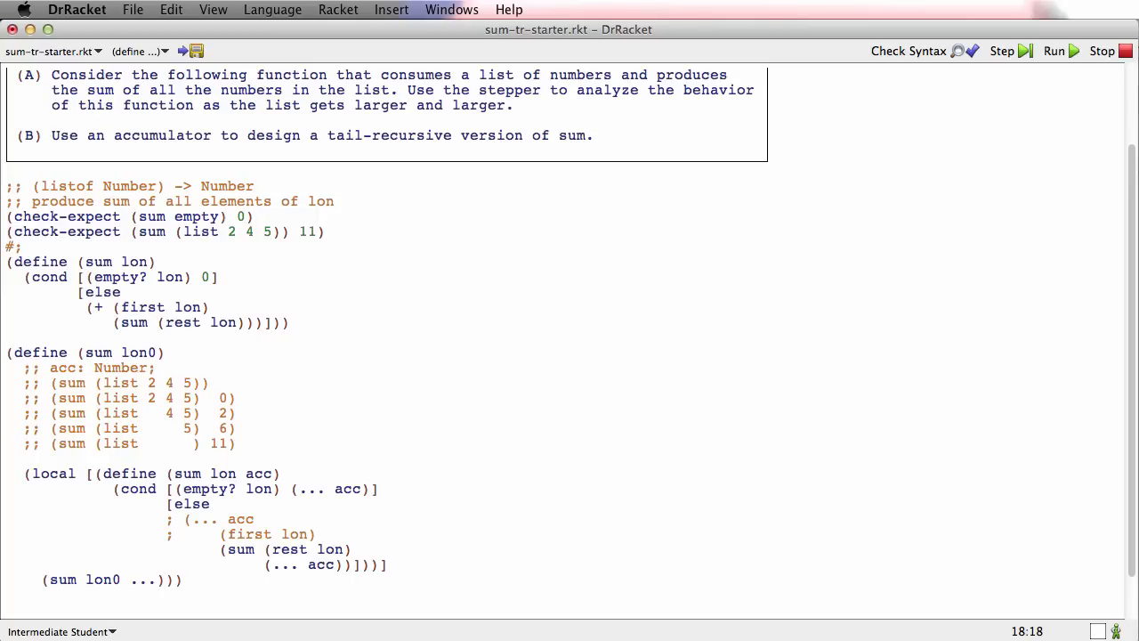
type("it")
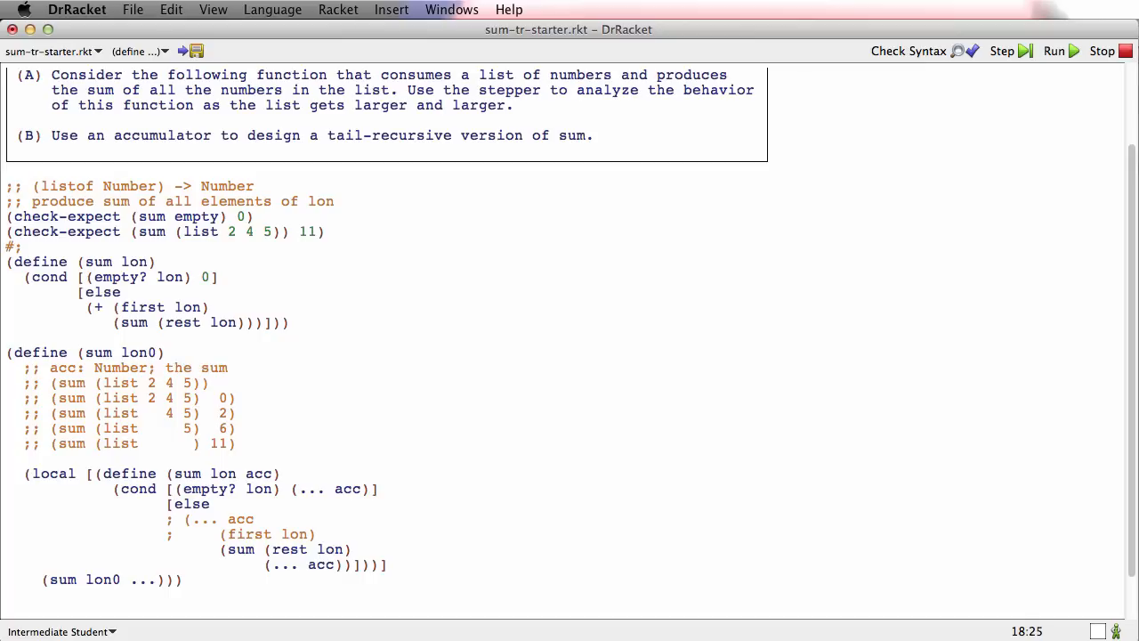
type("of the elements of lon0 seen so far")
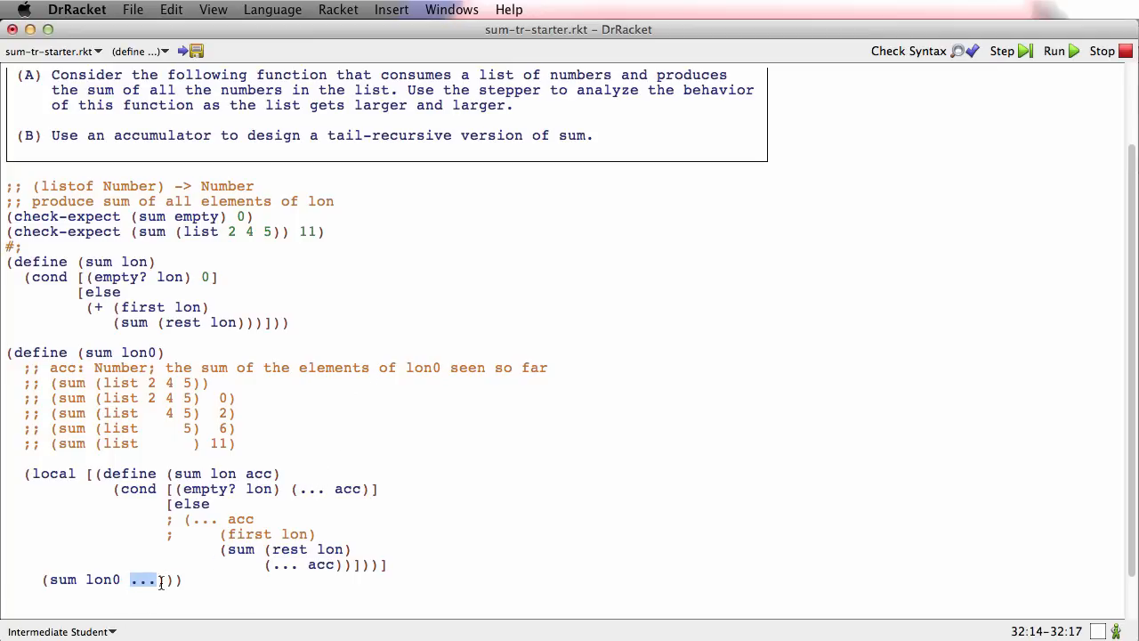
Start the inner sum with accumulator 0 and recurse with (+ acc (first lon))
type("0")
left_click(325, 564)
type("+")
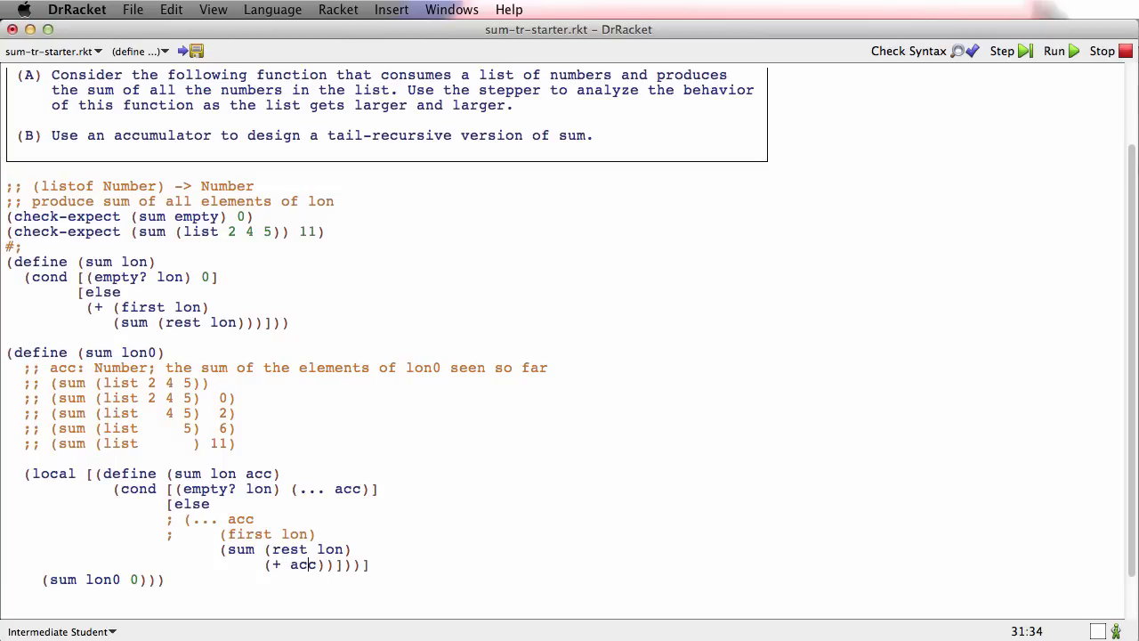
type("(first lon")
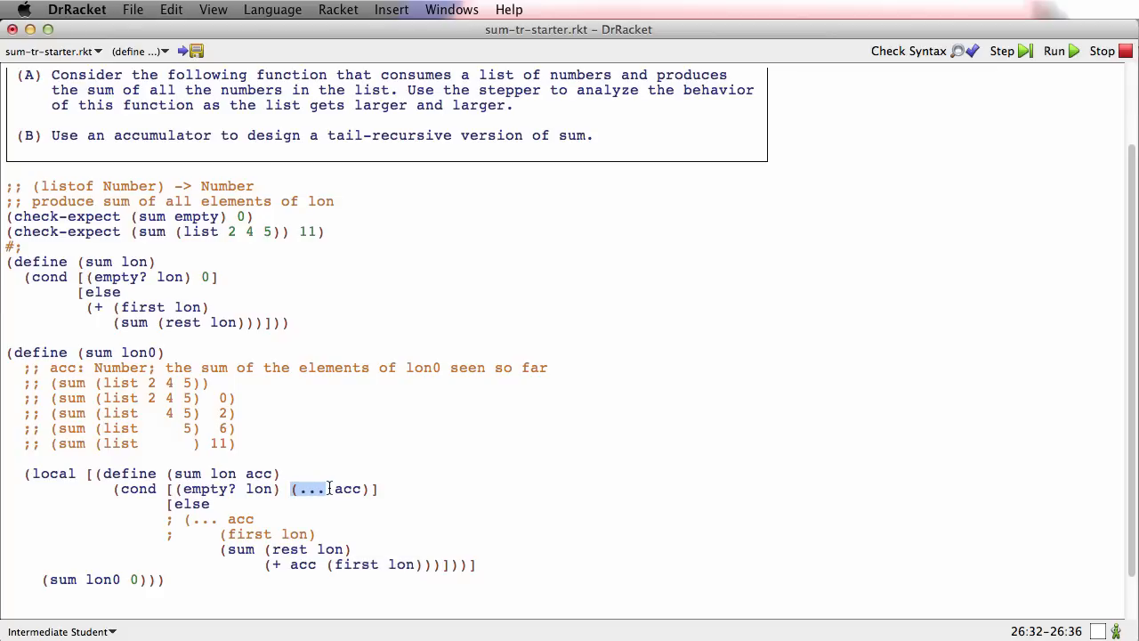
type("acc")
type(";(sum (list 1 2 3 4 5))")
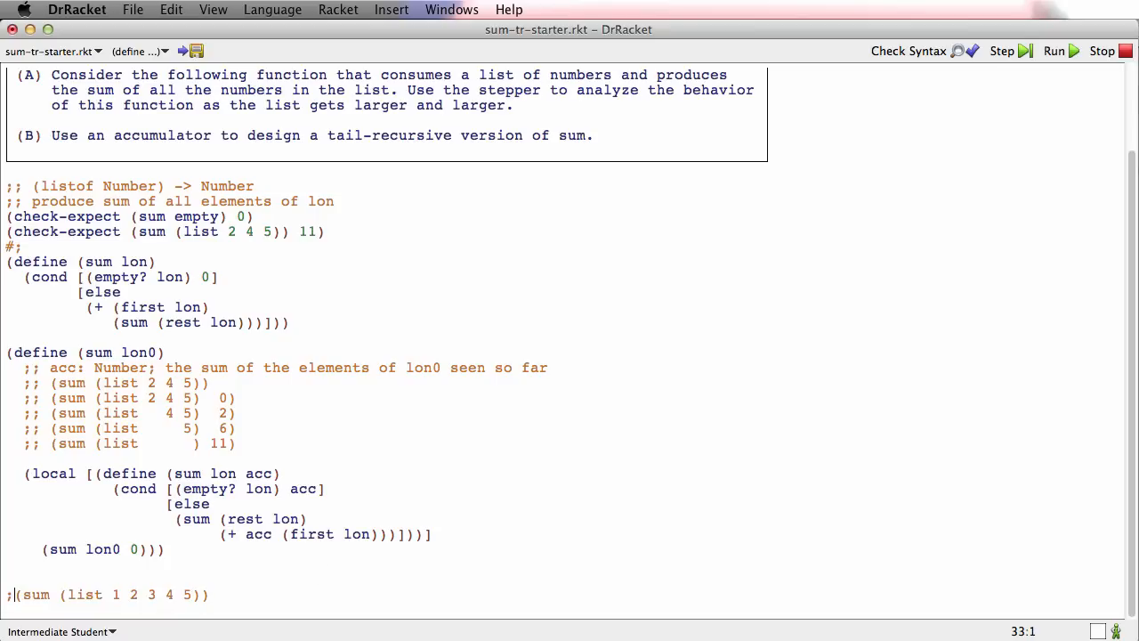
Run the program so both tests pass, then start the Stepper on the sum call
left_click(1054, 50)
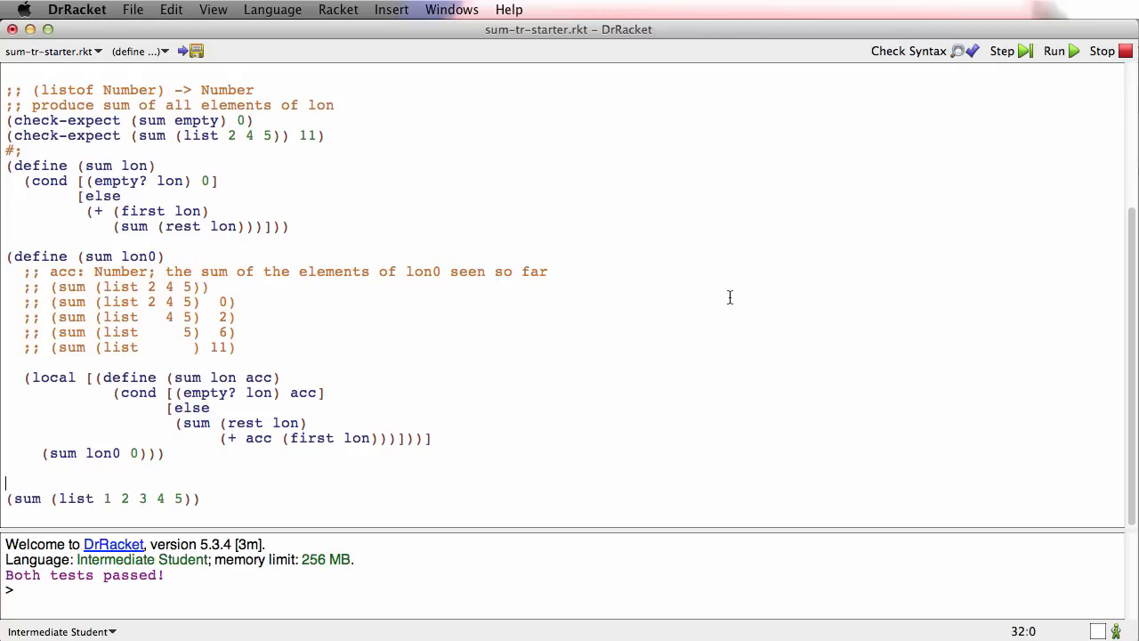
left_click(1002, 50)
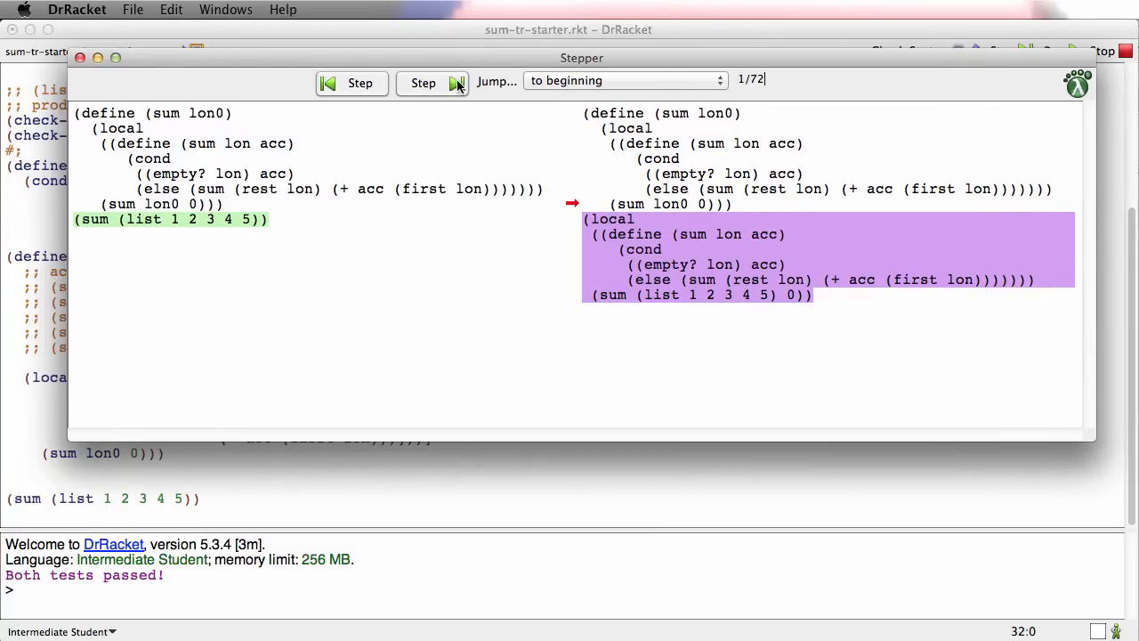
Step through sum_0 calls carrying accumulators 0 then 1 with no pending context
left_click(423, 82)
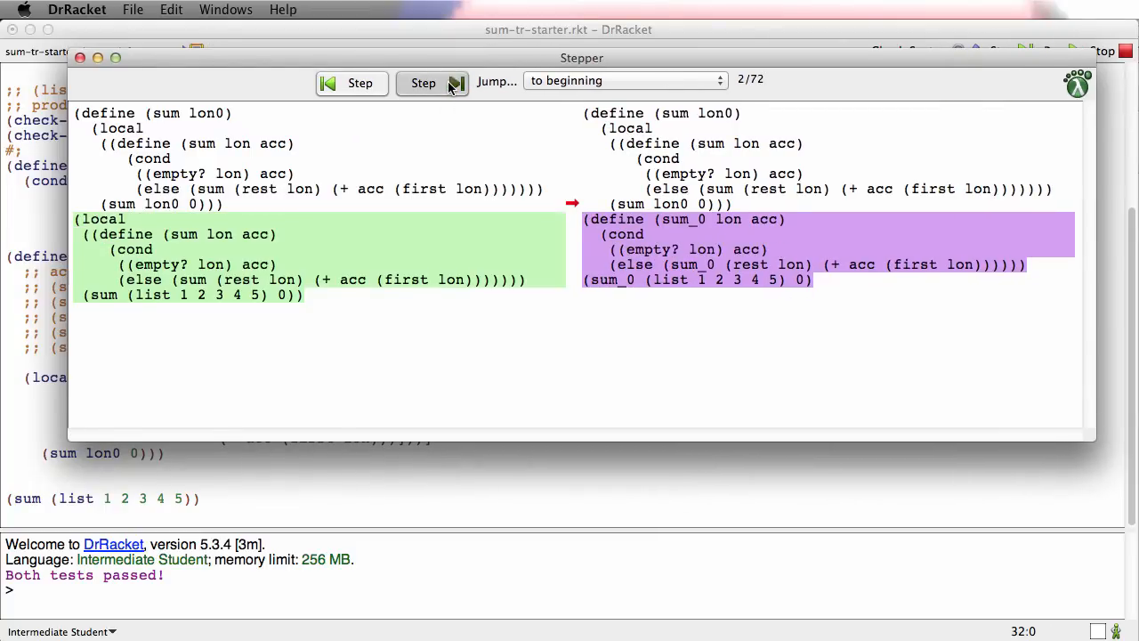
left_click(423, 82)
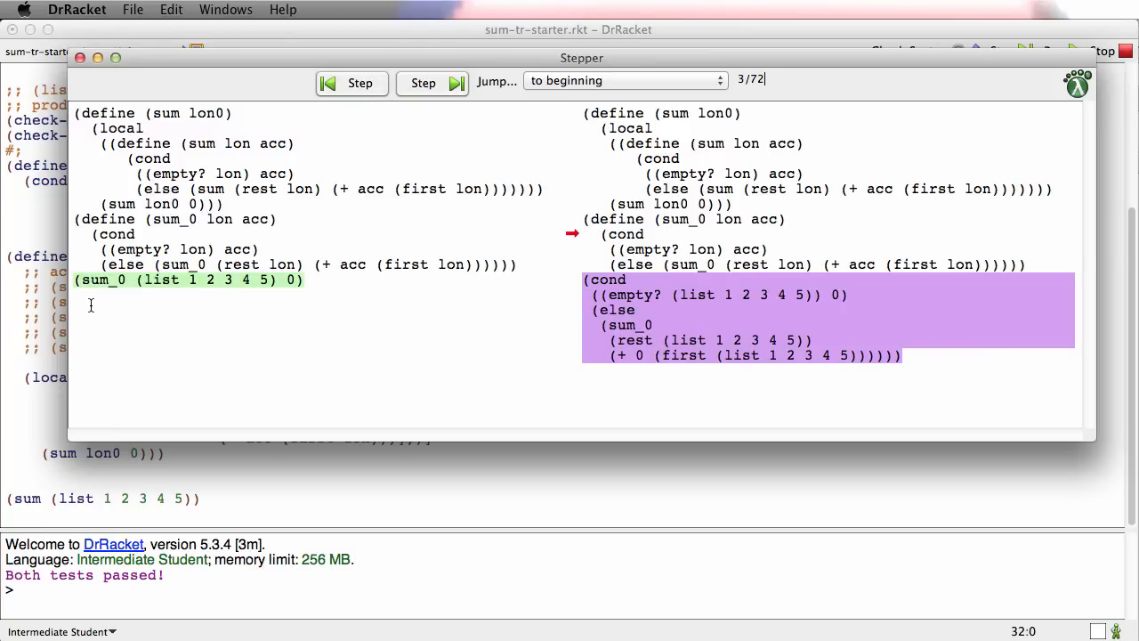
mouse_move(296, 306)
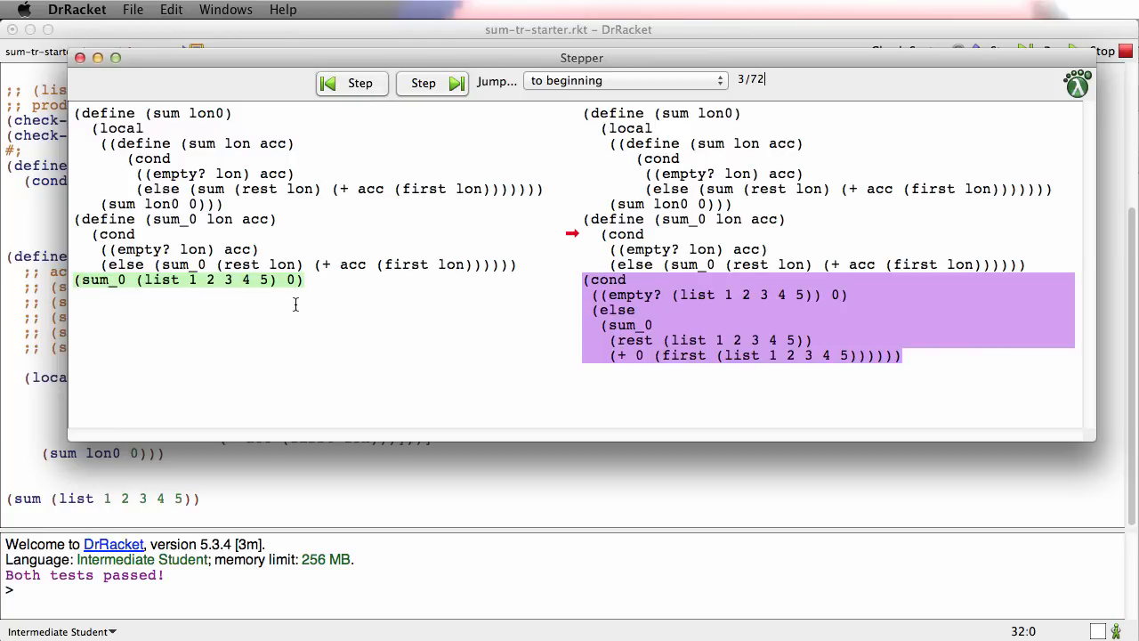
mouse_move(491, 144)
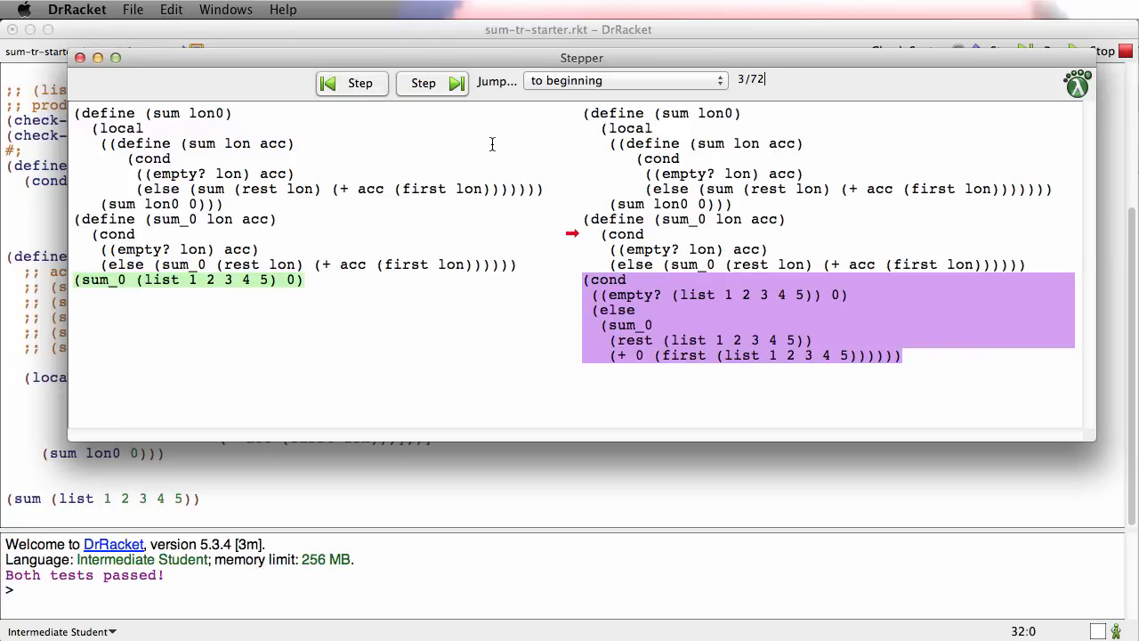
left_click(423, 81)
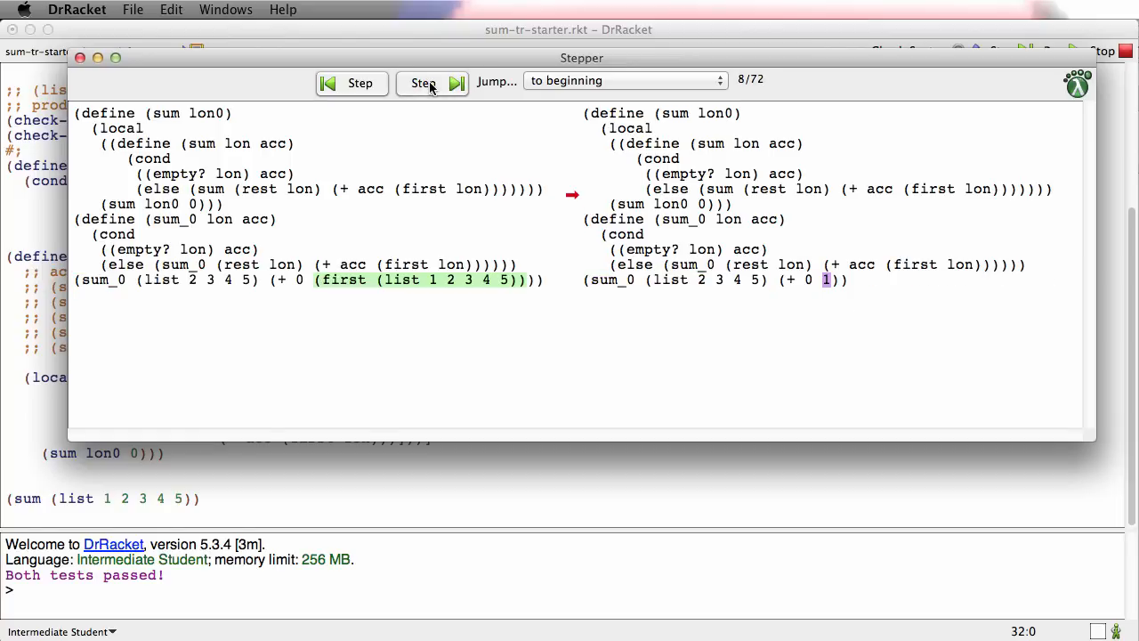
left_click(424, 83)
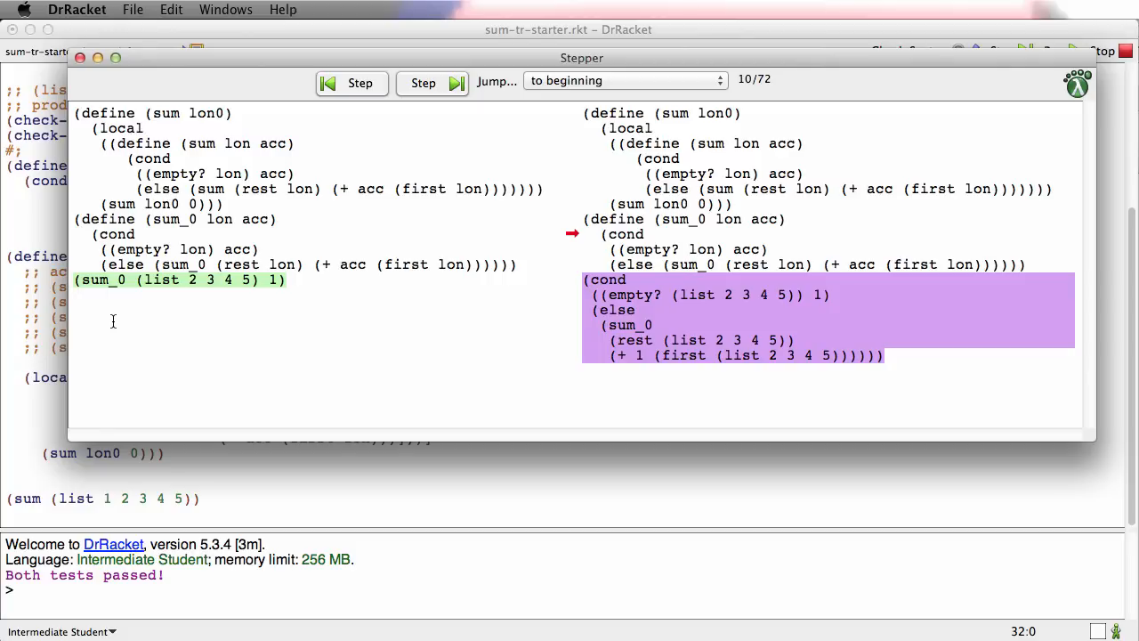
mouse_move(267, 293)
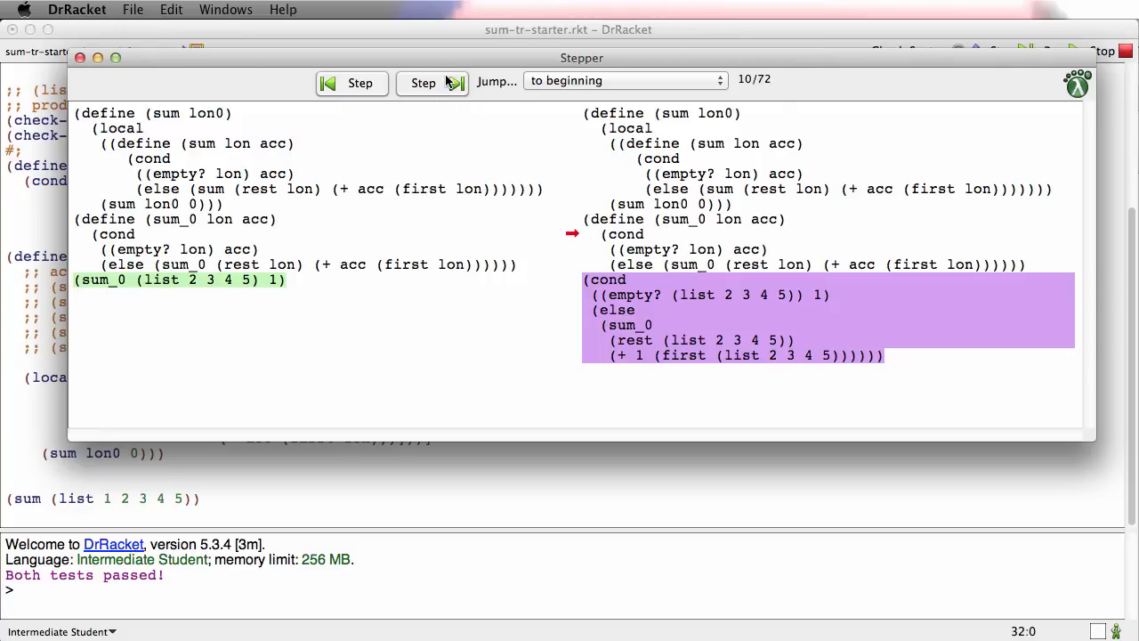
Continue stepping as (+ 1 2) reduces to 3 and sum_0 recurses on the shrinking list
left_click(431, 82)
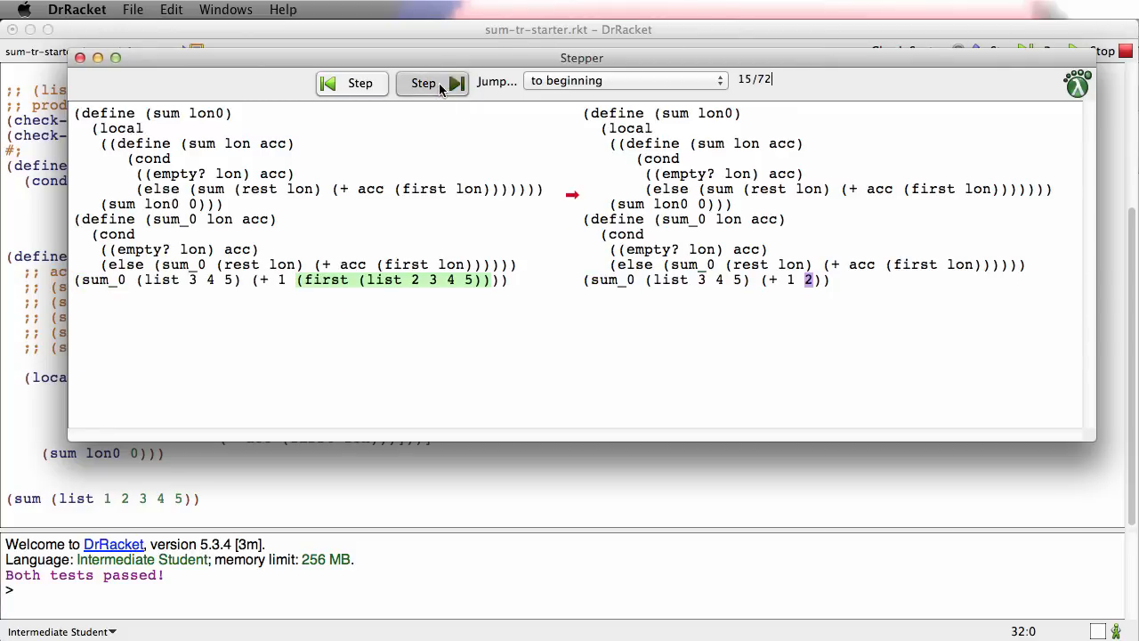
left_click(424, 82)
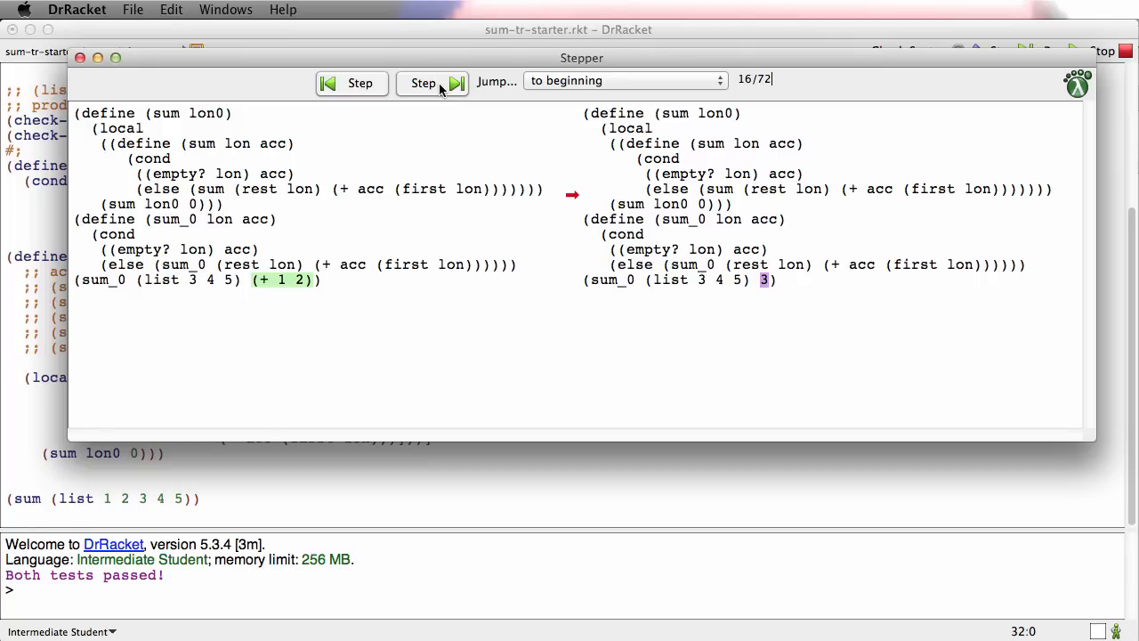
left_click(423, 82)
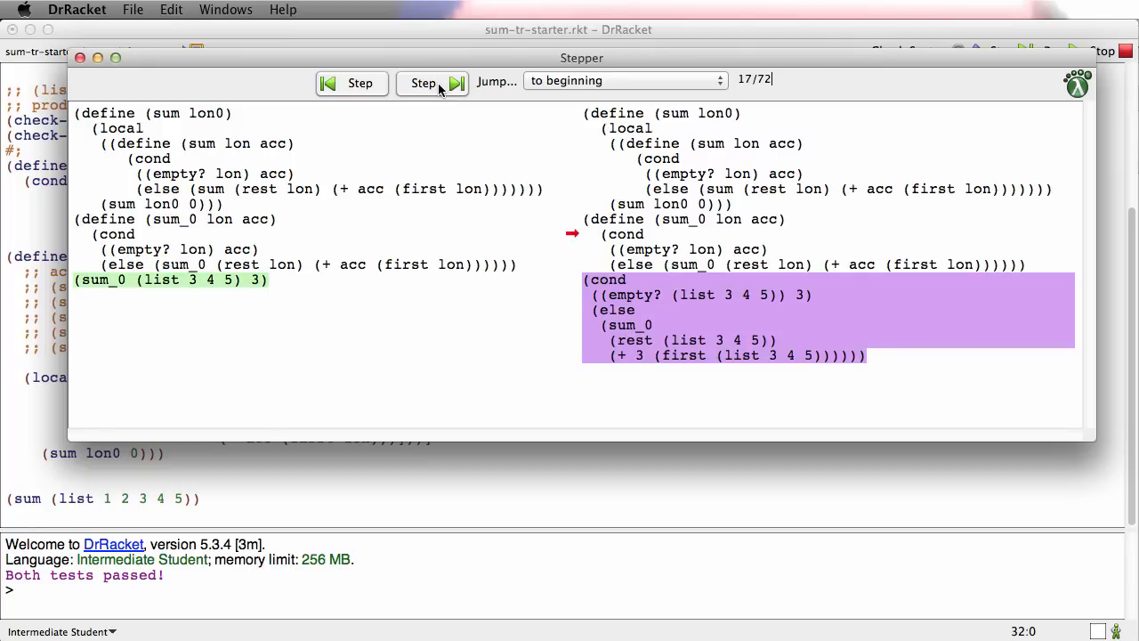
left_click(424, 82)
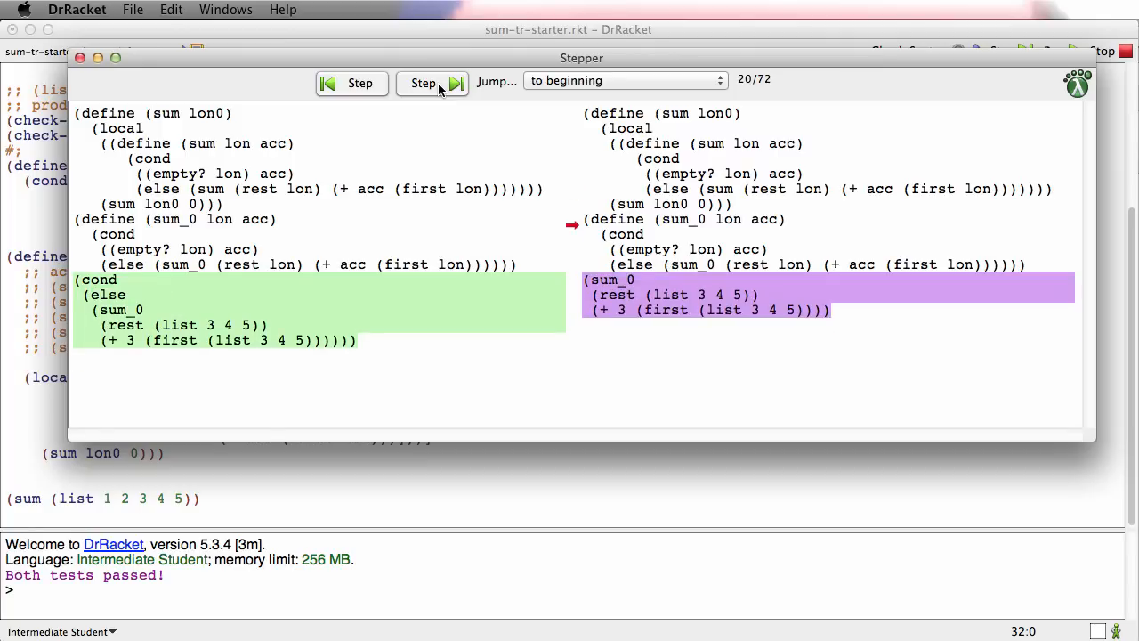
left_click(424, 82)
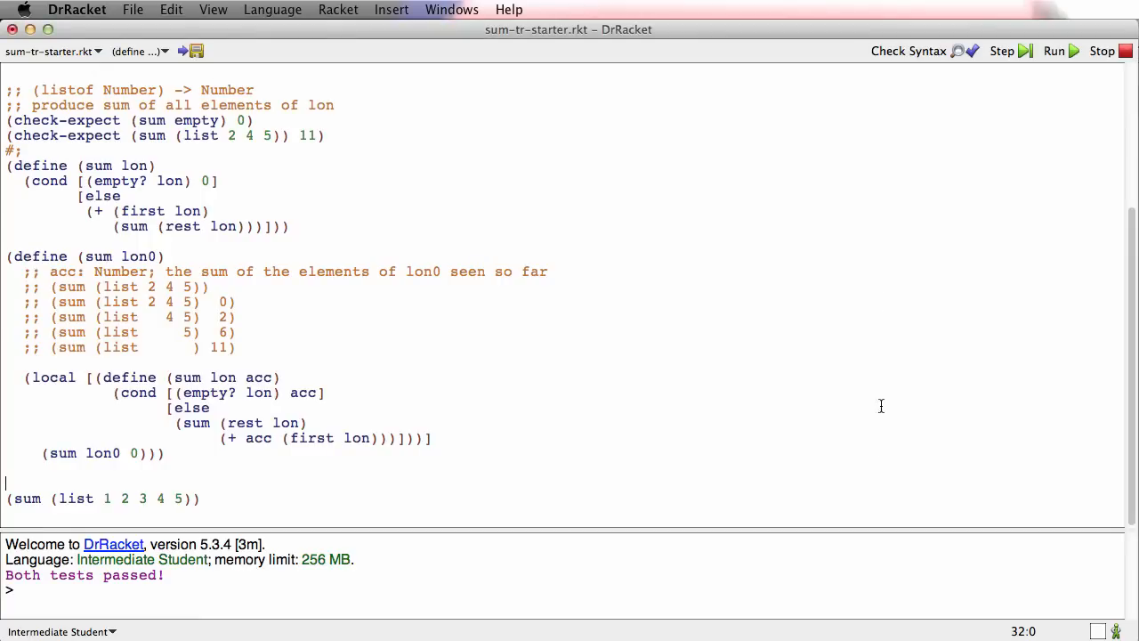
mouse_move(818, 502)
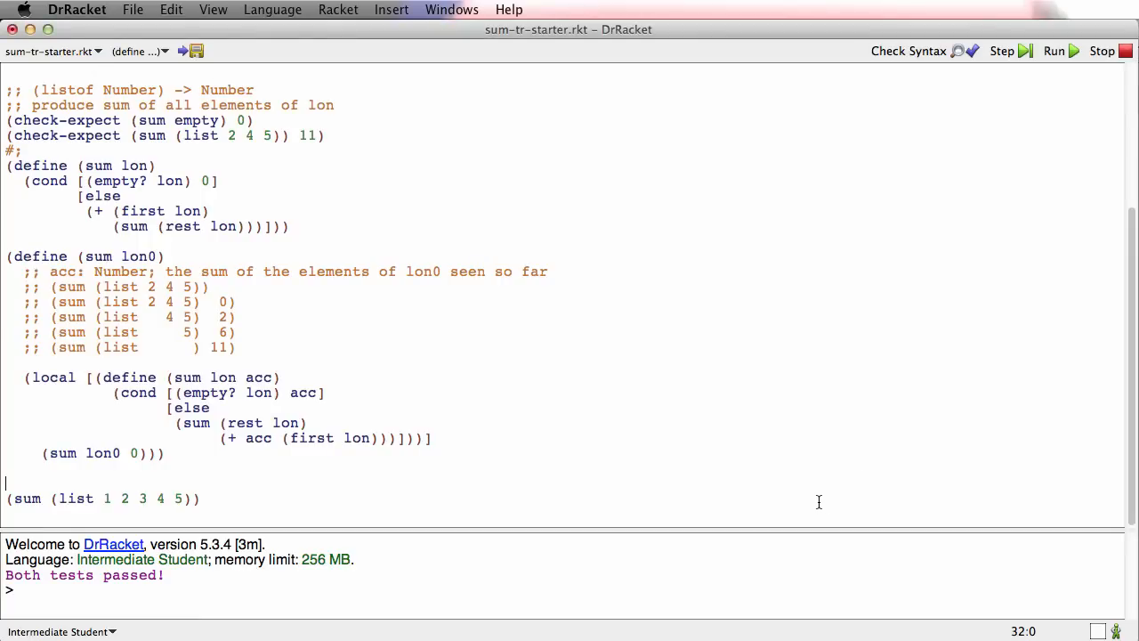